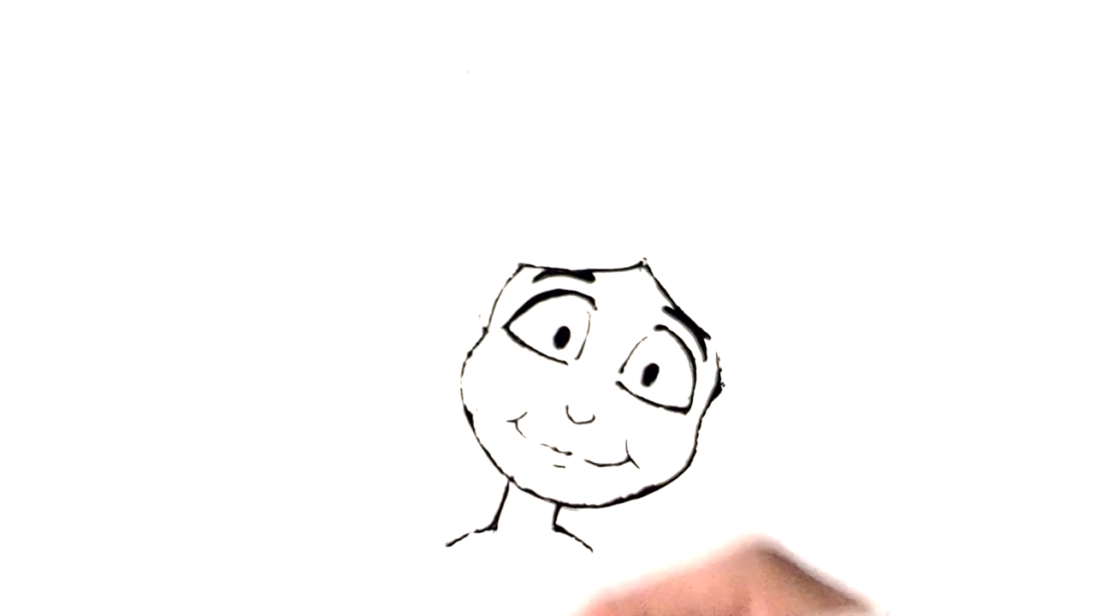
left_click_drag(513, 274, 745, 325)
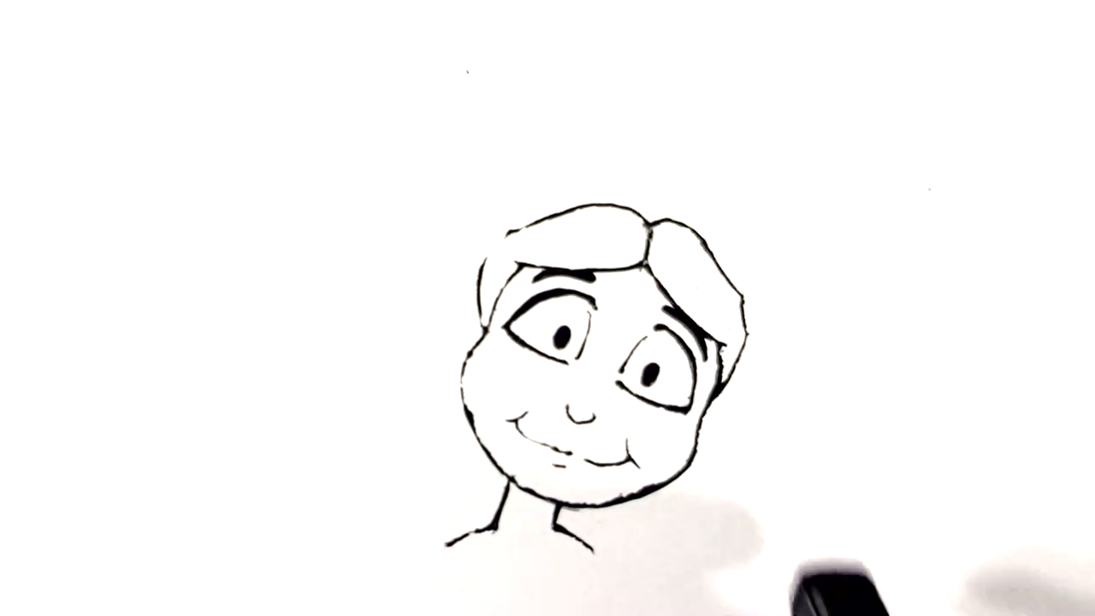